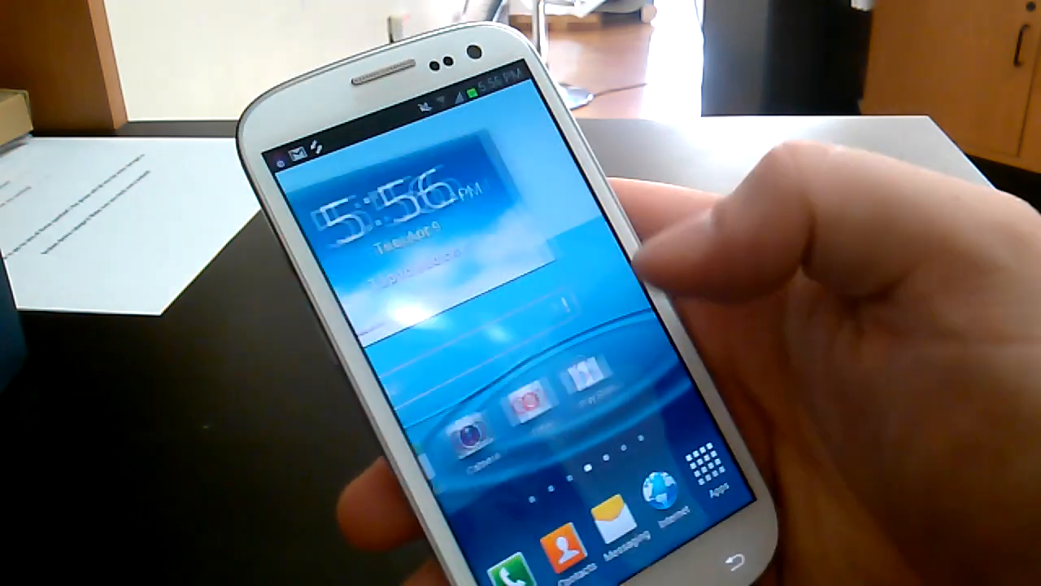
# - Open the Gallery app from the Apps screen
pyautogui.click(712, 468)
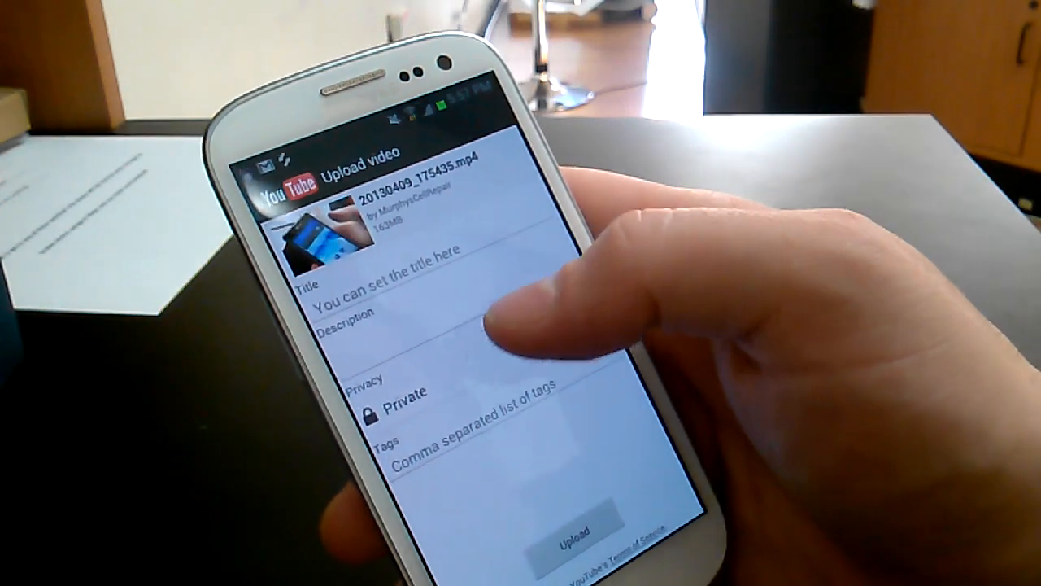
# - Expand the Privacy dropdown to list Public, Unlisted and Private
pyautogui.click(393, 405)
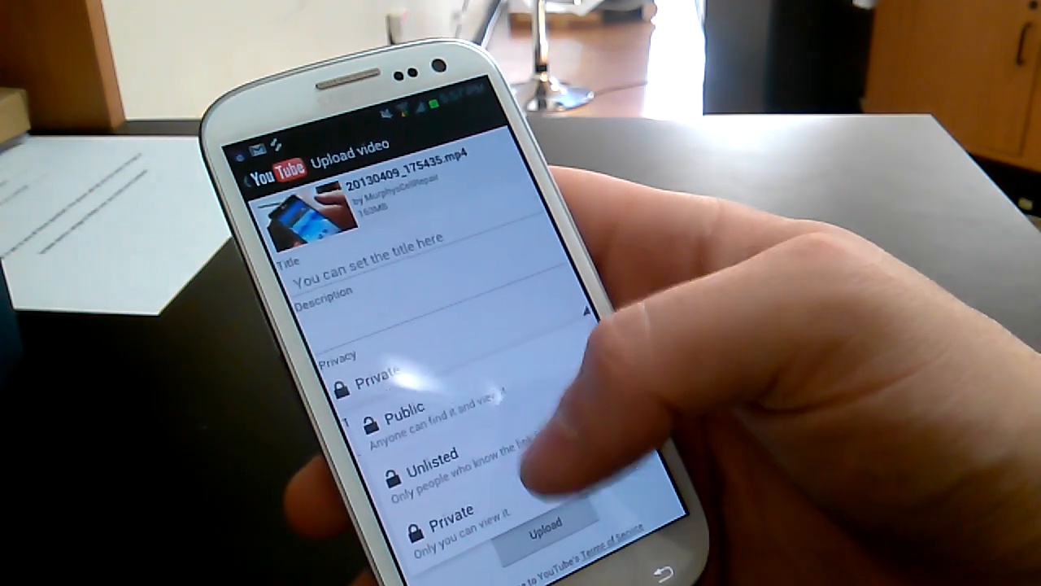